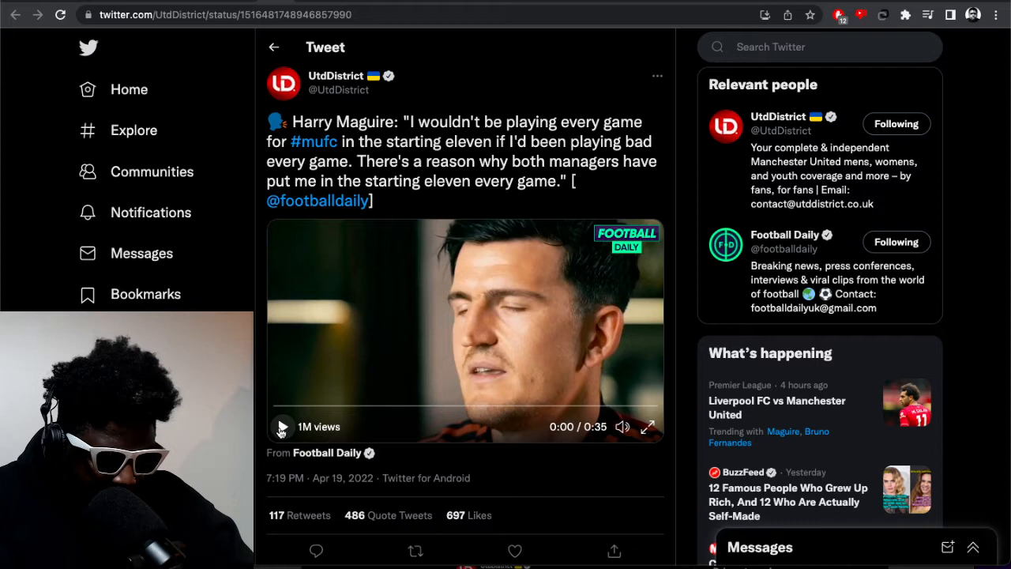
Play the Harry Maguire interview clip in the UtdDistrict tweet and pause it at 0:05 of 0:35.
left_click(282, 428)
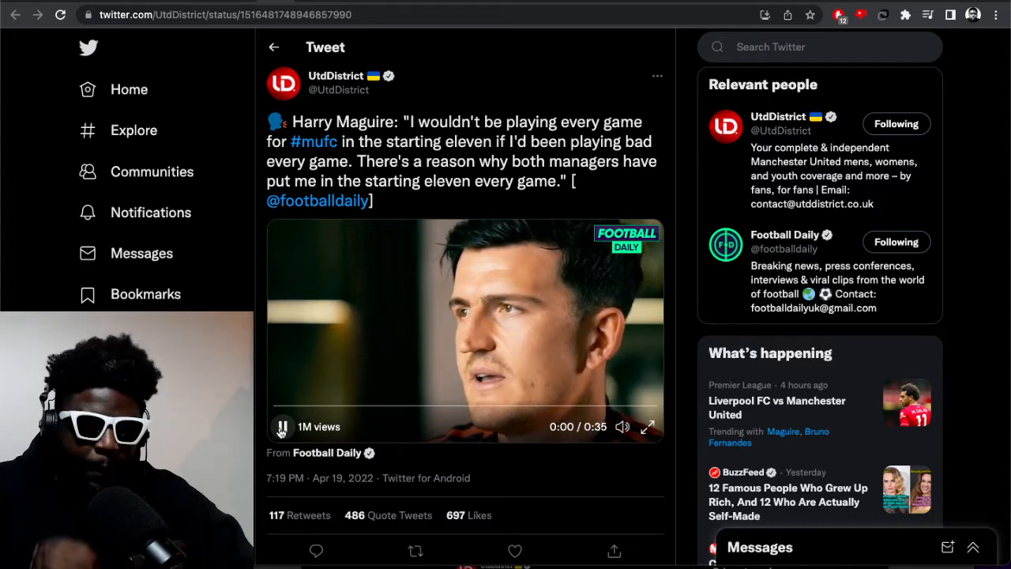
left_click(282, 427)
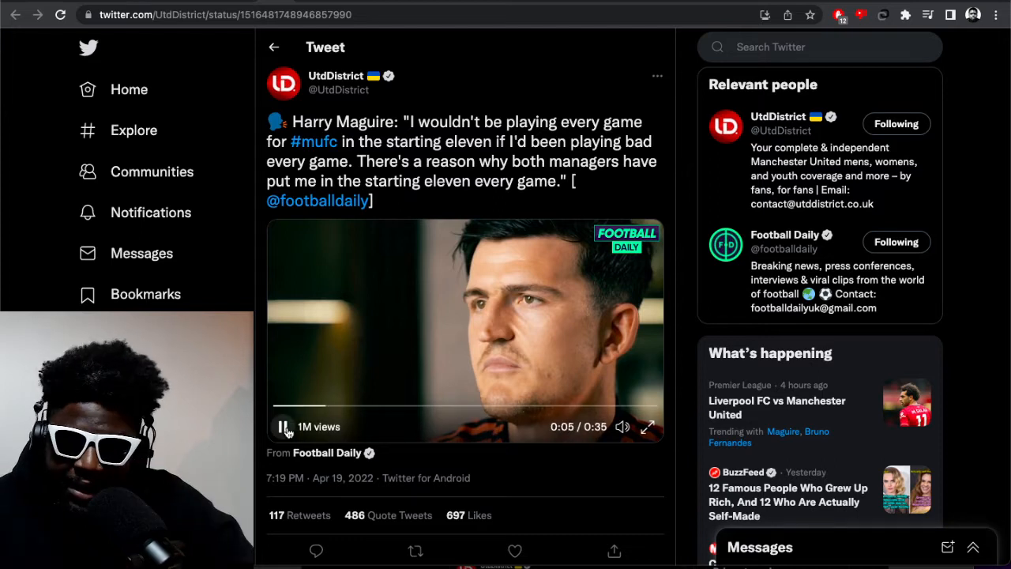
left_click(282, 426)
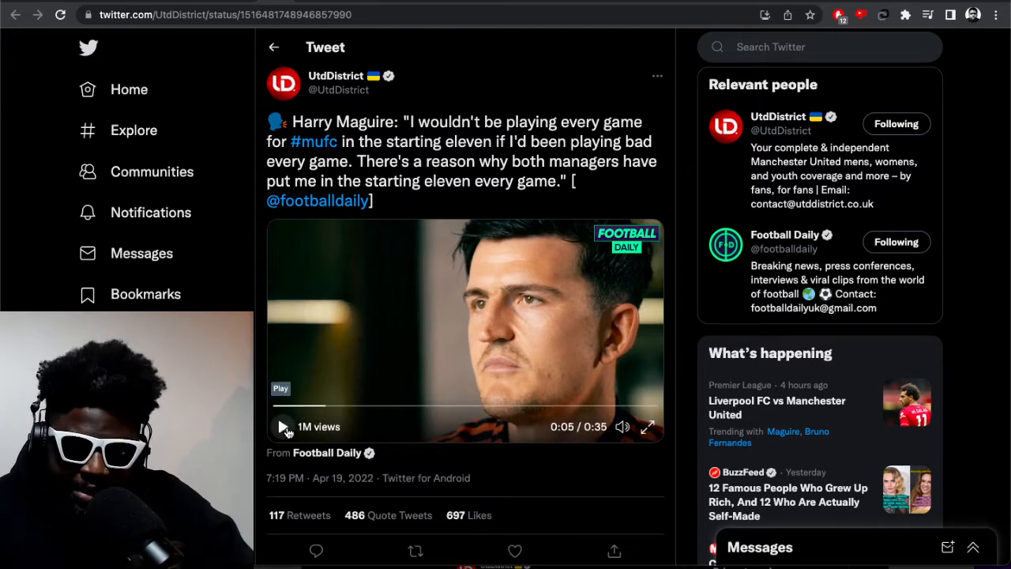